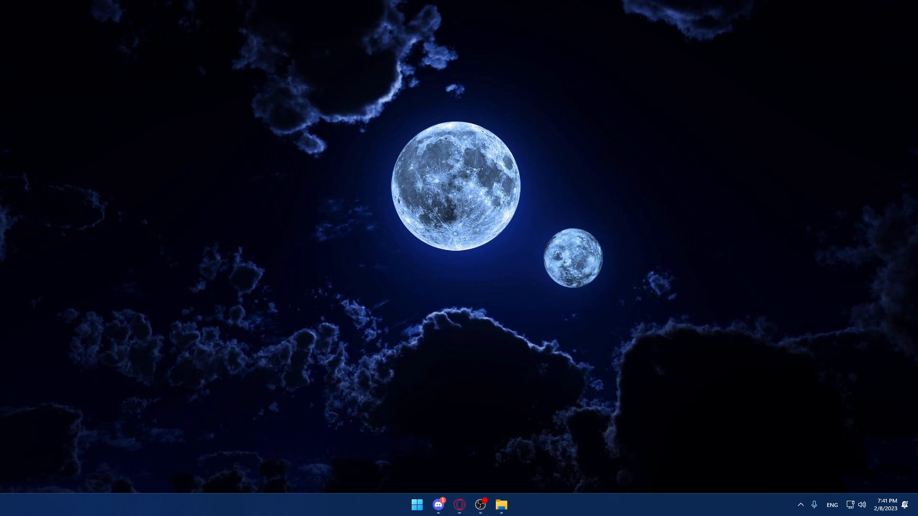
# - Launch the Settings app from the Start button on the desktop
pyautogui.click(459, 504)
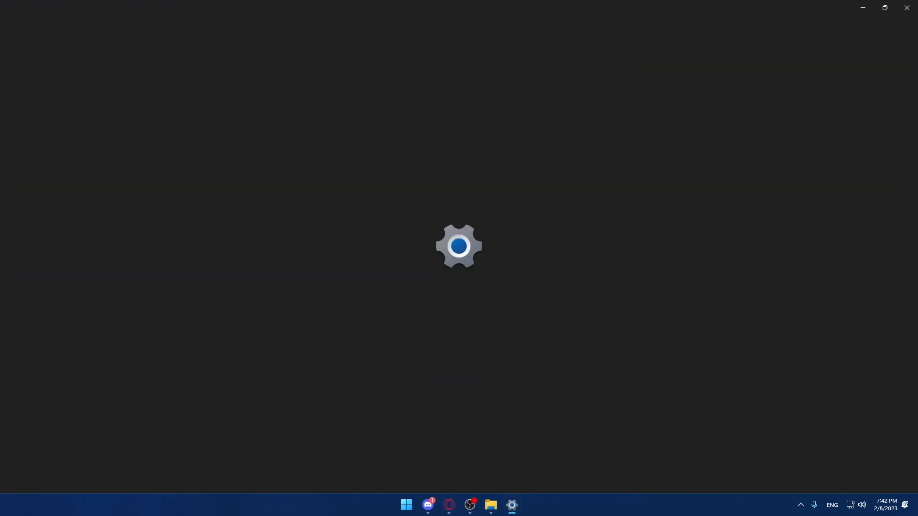
# - Search Settings for 'backup' and open the Backup and Sync your settings page
pyautogui.click(510, 505)
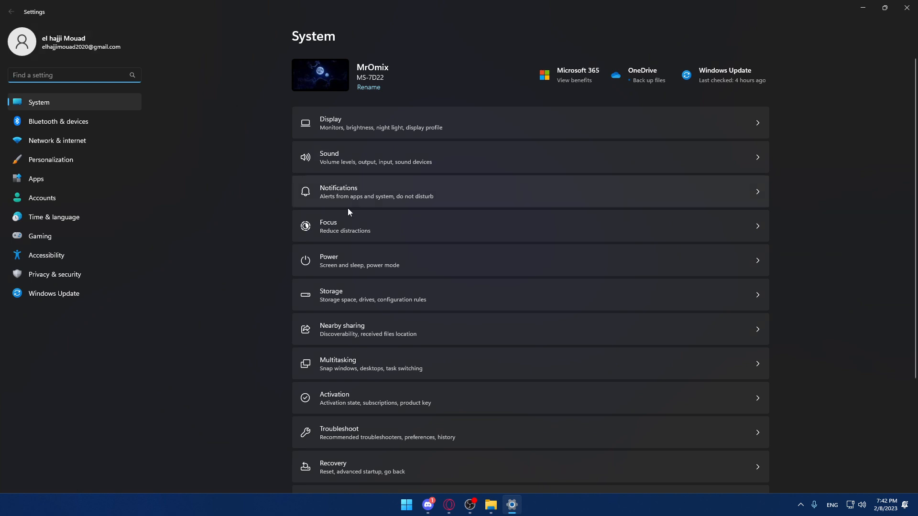
pyautogui.click(405, 505)
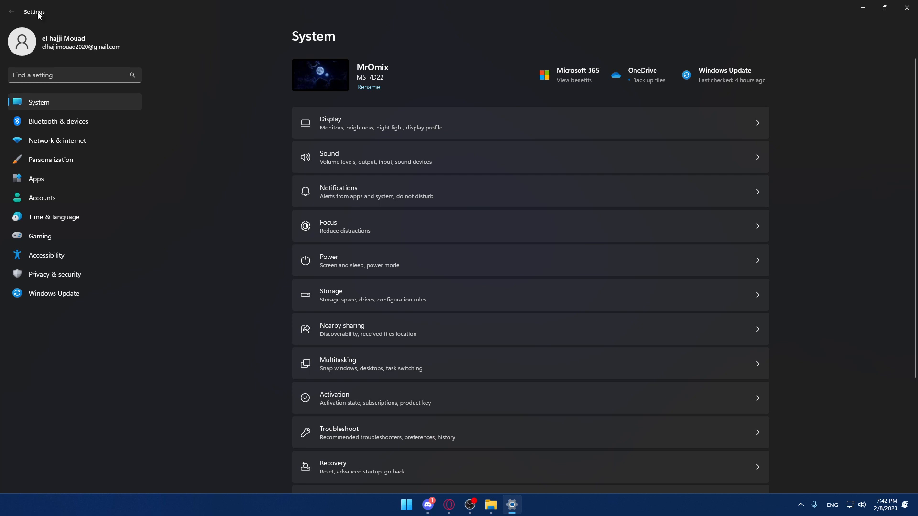
pyautogui.click(70, 74)
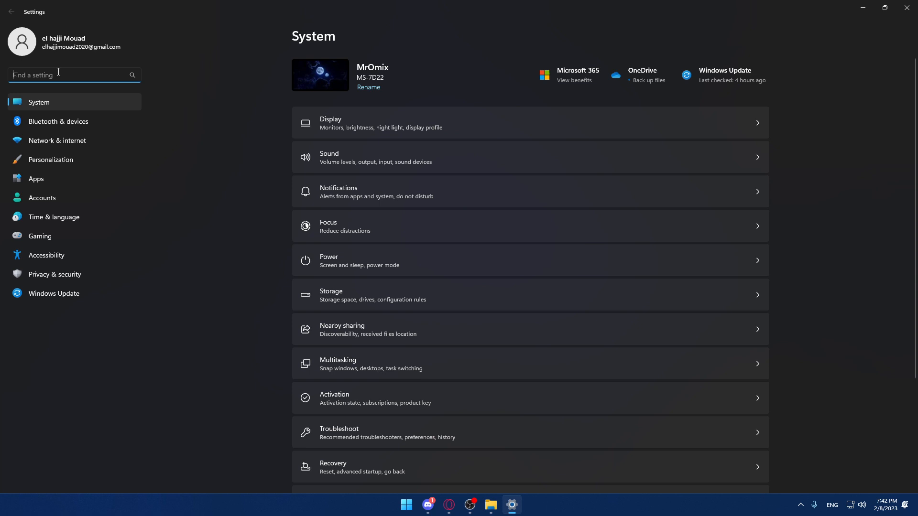
pyautogui.write('backup')
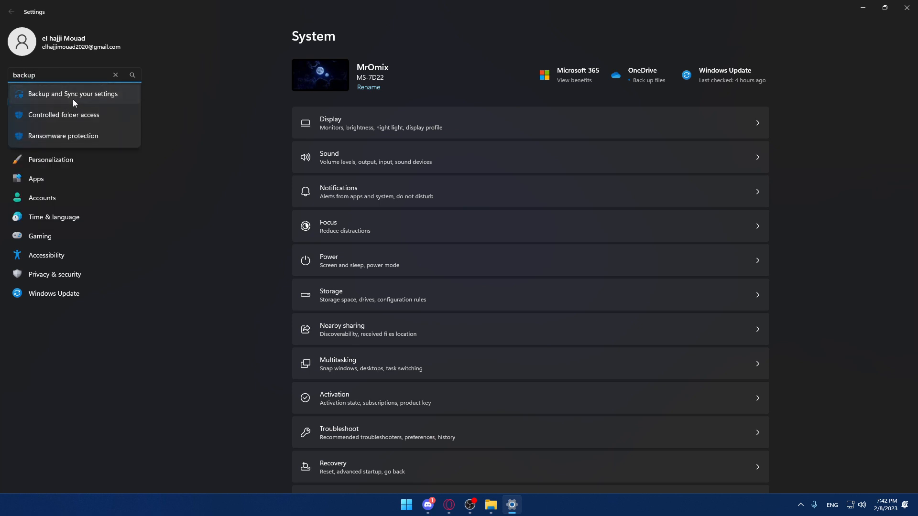
pyautogui.click(73, 94)
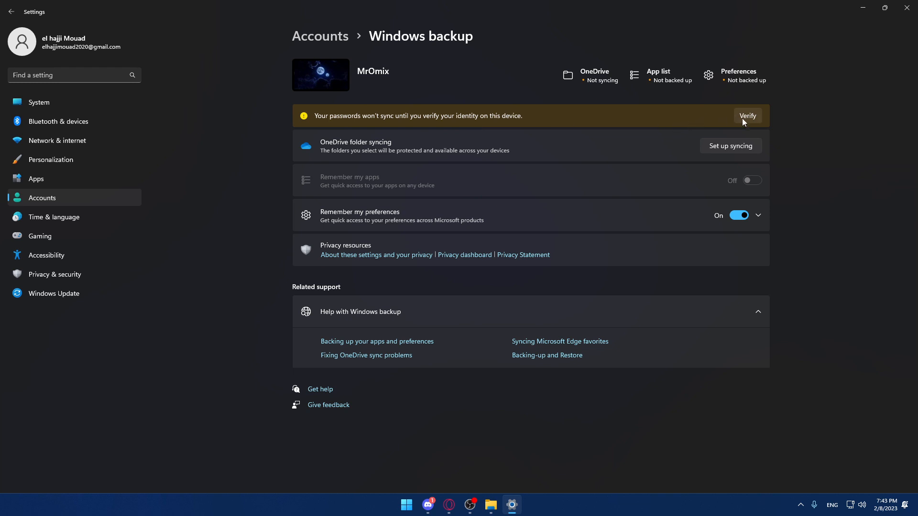
# - Dismiss the identity verification prompt and search the system for 'contr' to find Control Panel
pyautogui.click(747, 116)
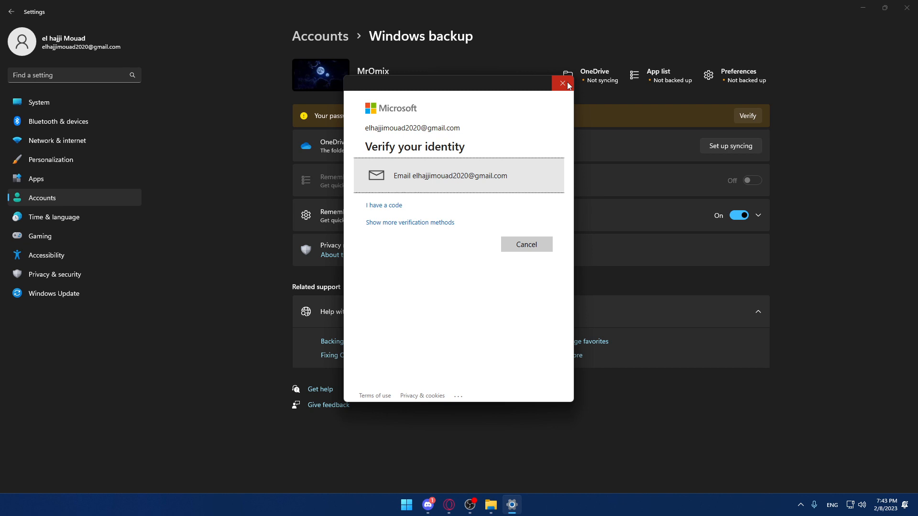
pyautogui.click(562, 83)
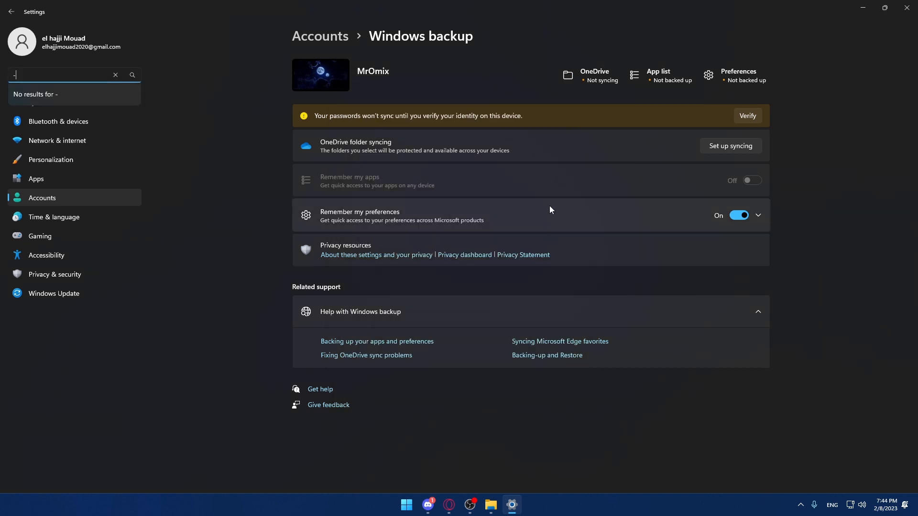
pyautogui.write('contr')
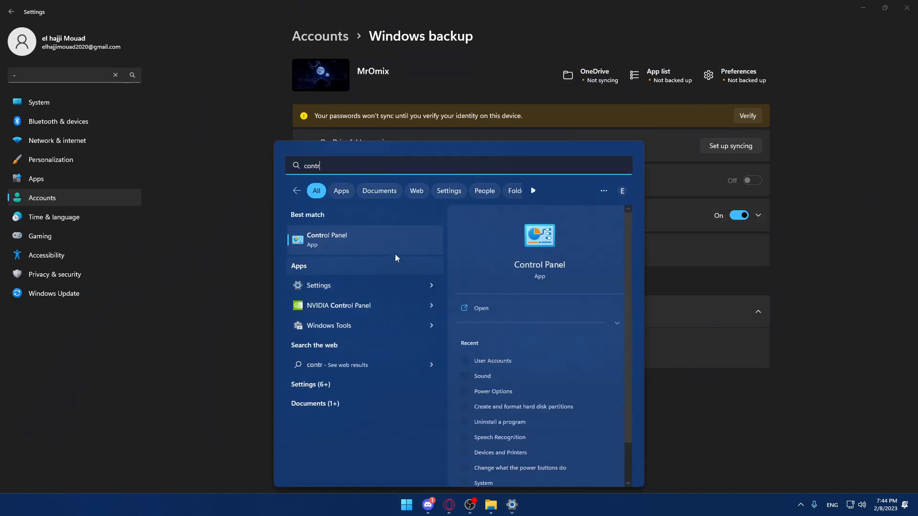
# - Open Control Panel from the search results in its category view
pyautogui.click(327, 239)
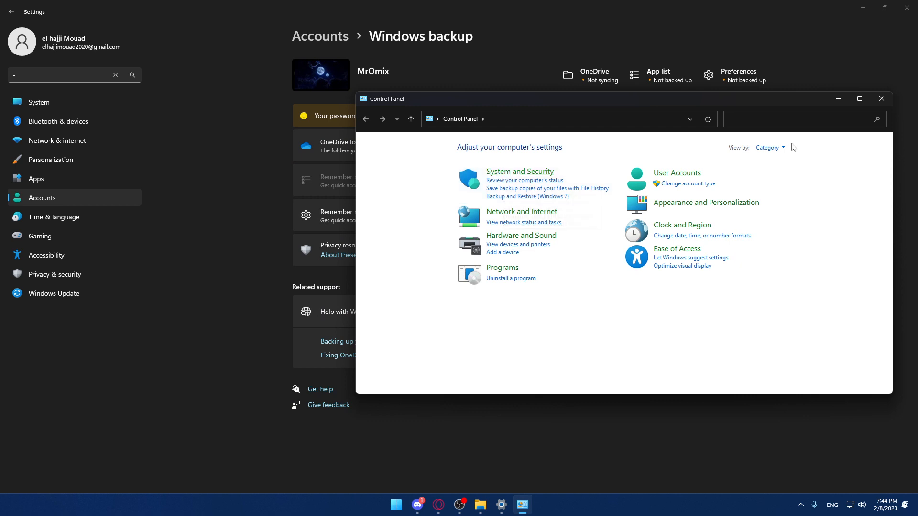
pyautogui.click(769, 147)
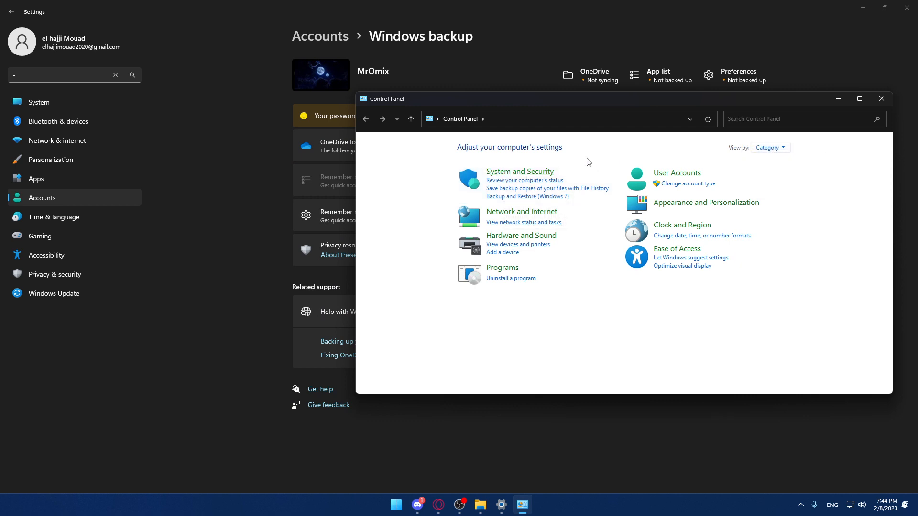
pyautogui.moveTo(519, 171)
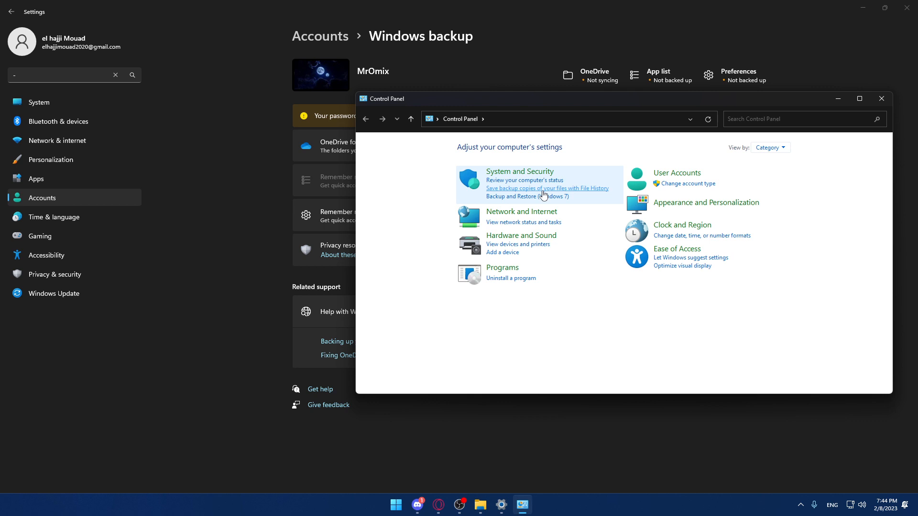
# - Review File History with the funny joke usb (F:) drive, then close Control Panel and Settings
pyautogui.click(547, 188)
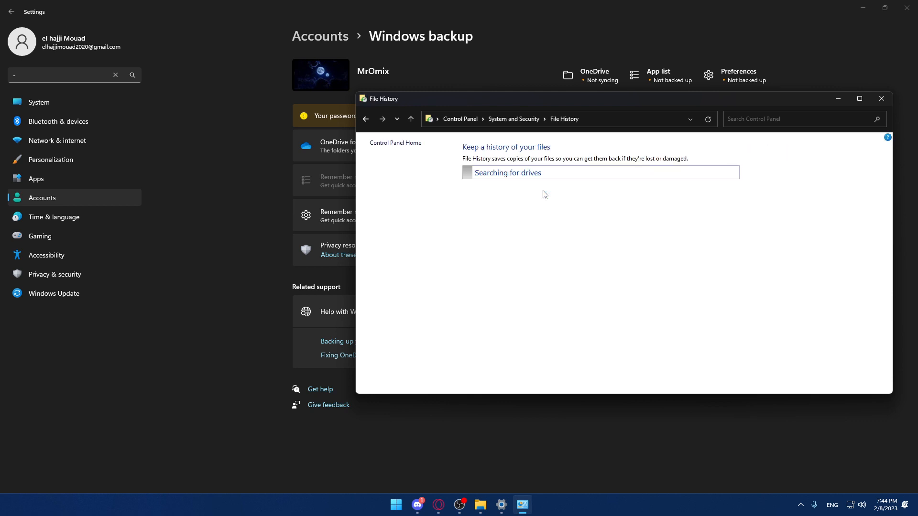
pyautogui.moveTo(511, 179)
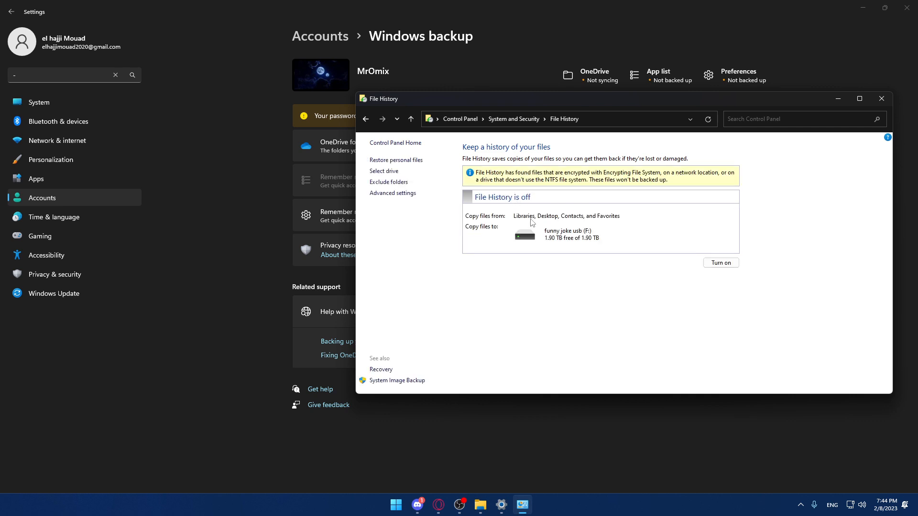
pyautogui.moveTo(505, 209)
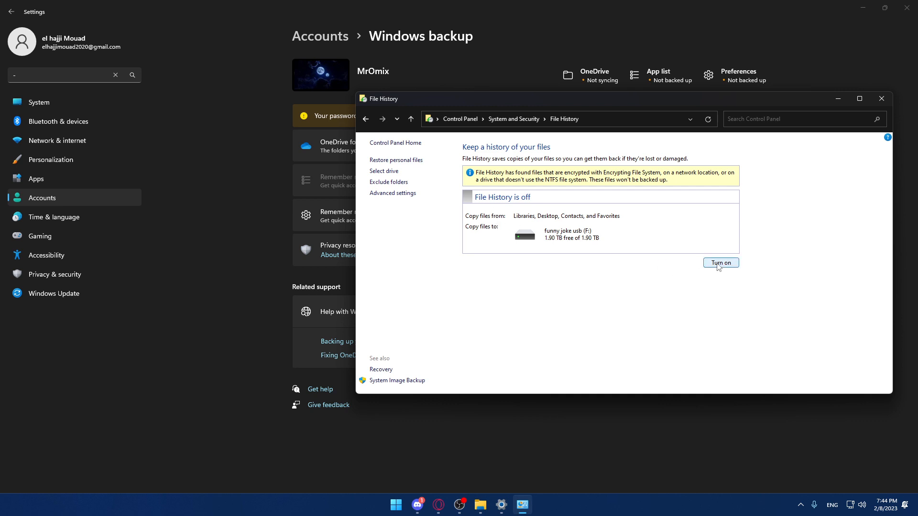
pyautogui.moveTo(534, 220)
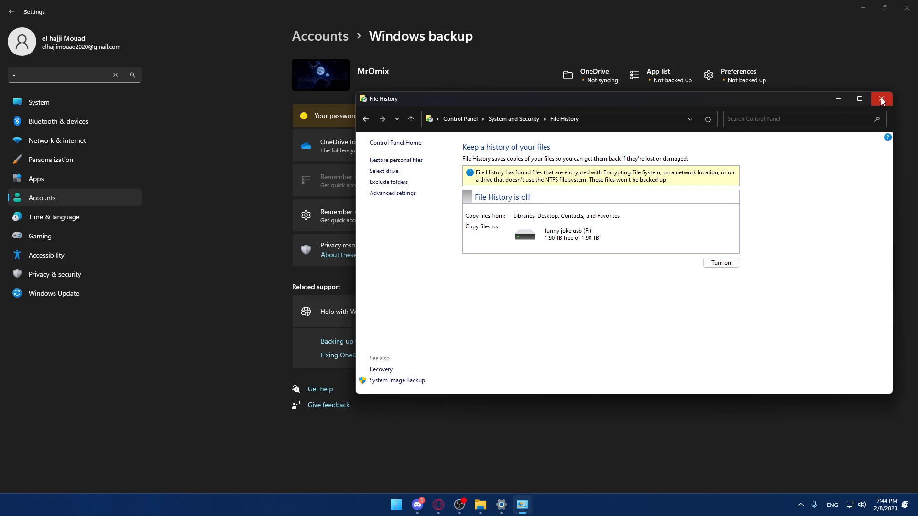
pyautogui.click(881, 98)
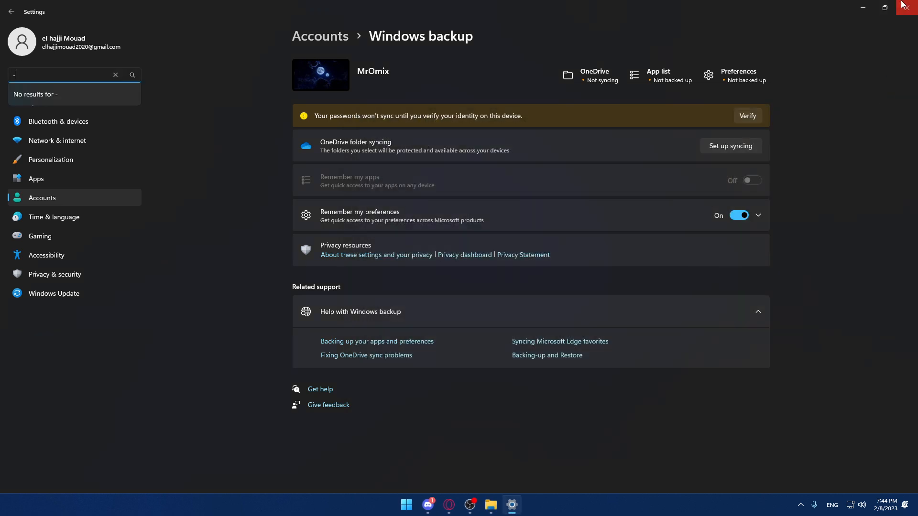
pyautogui.click(907, 7)
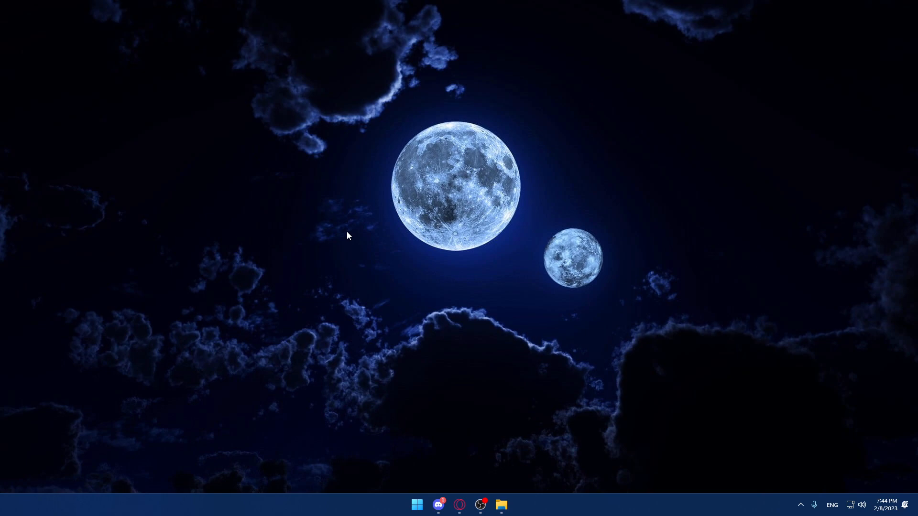